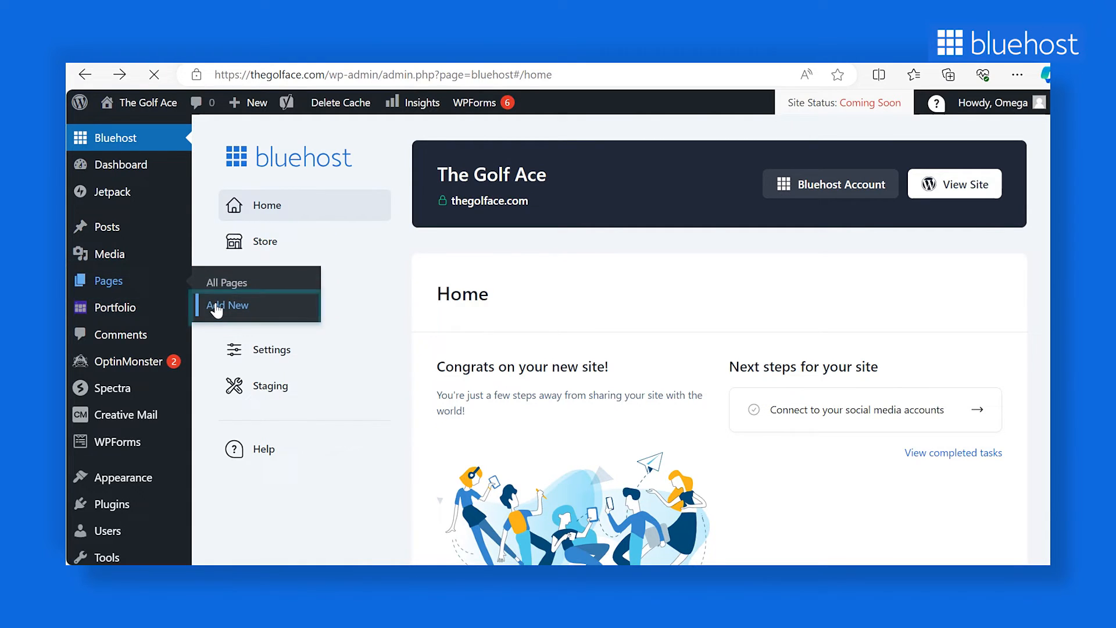
On a new page, search Wonder Blocks patterns for 'footer' and insert footer-6.
click(226, 306)
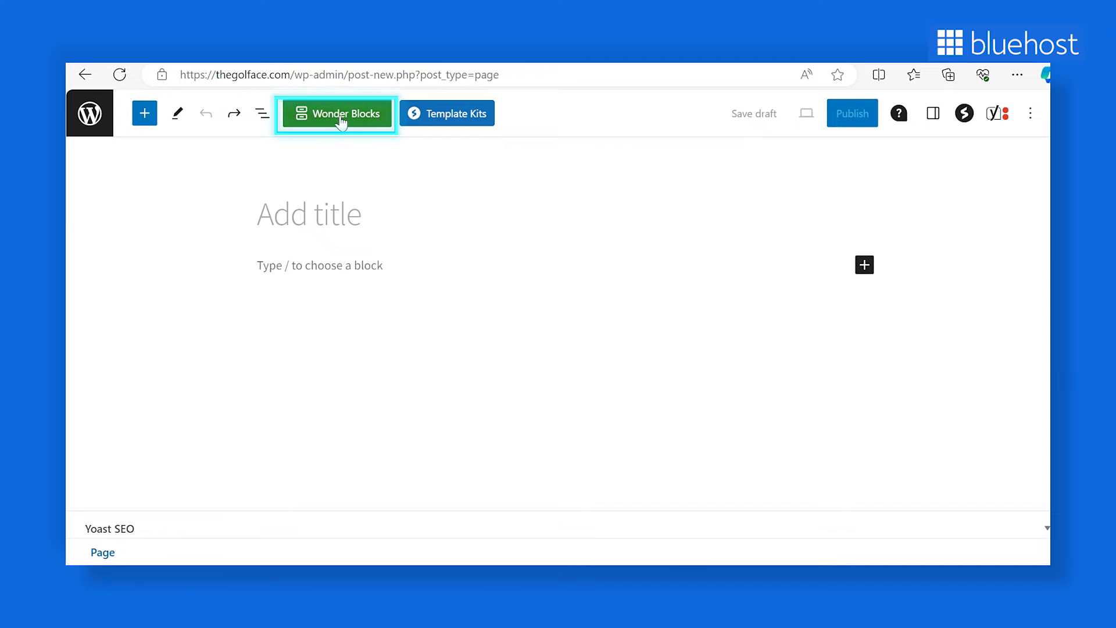
click(337, 113)
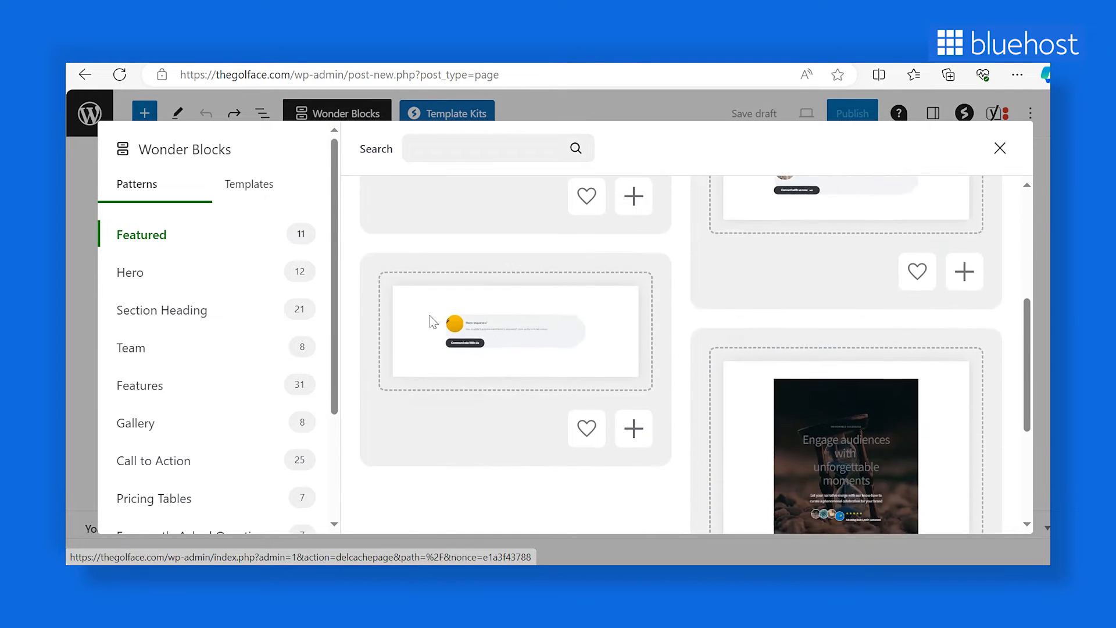
click(498, 149)
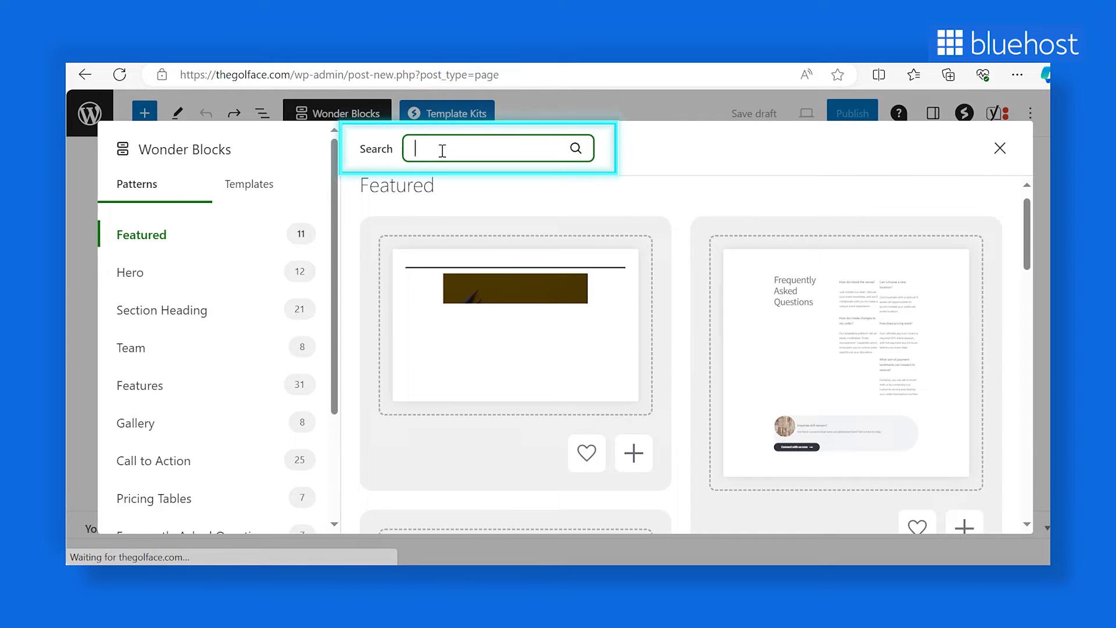
text(footer)
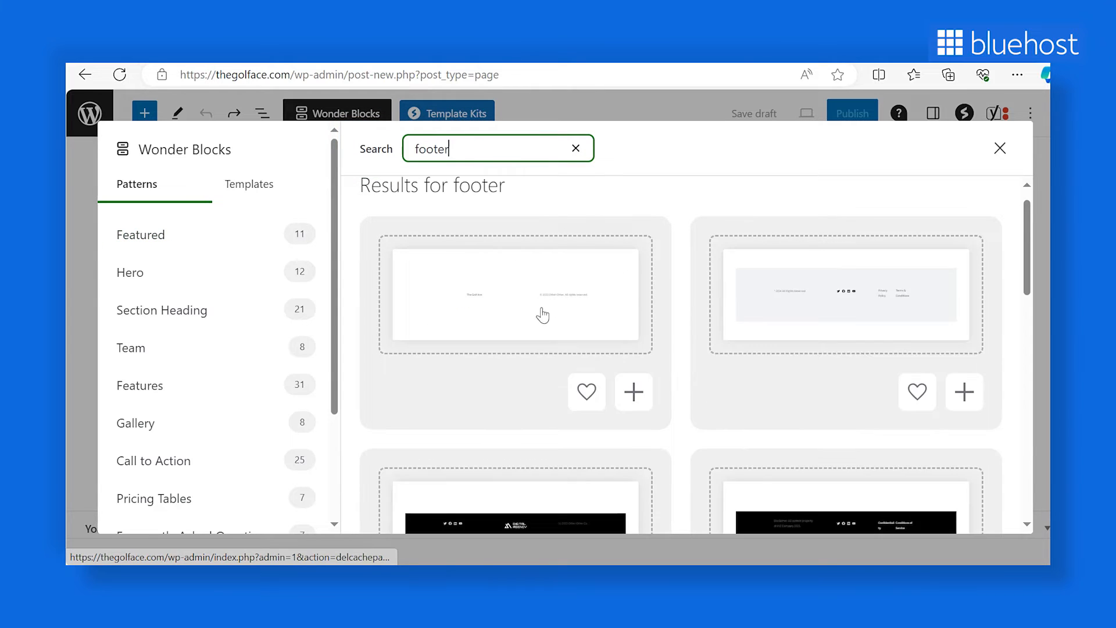
scroll(down, 3)
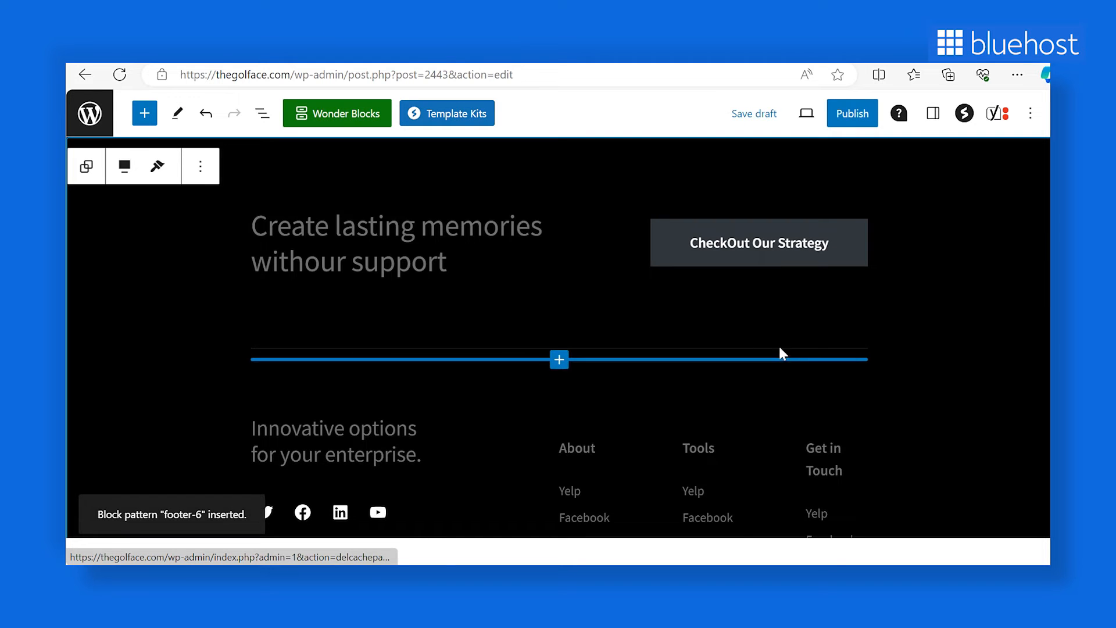
Exit the page editor back to the Bluehost home dashboard.
double_click(479, 226)
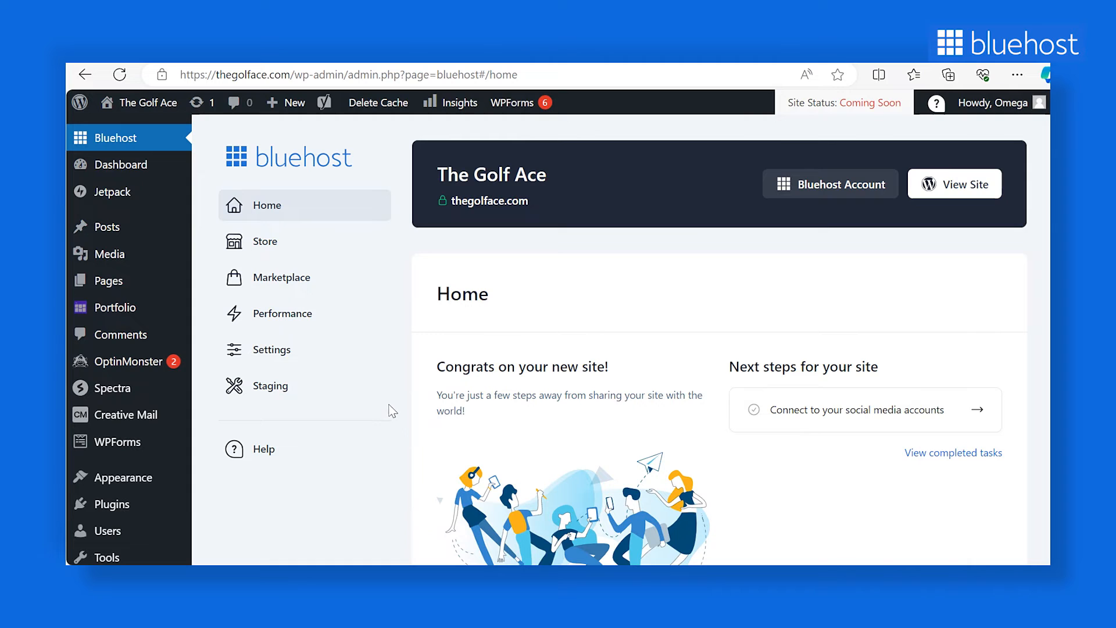
mouse_move(122, 477)
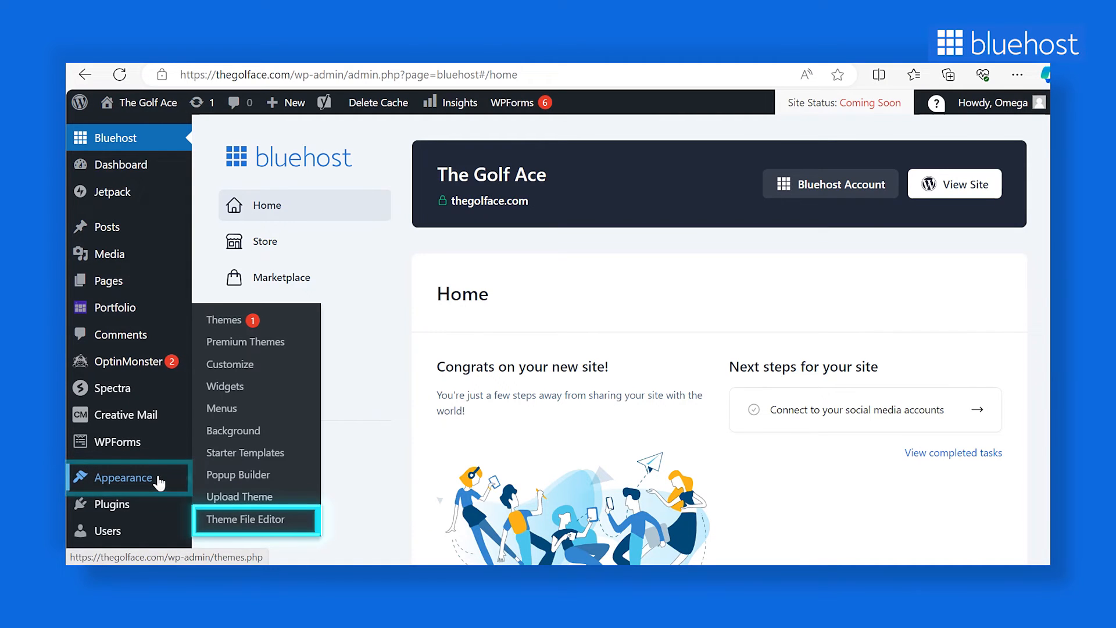
Edit Twenty Twenty-One's footer.php in the Theme File Editor and update the file.
click(245, 519)
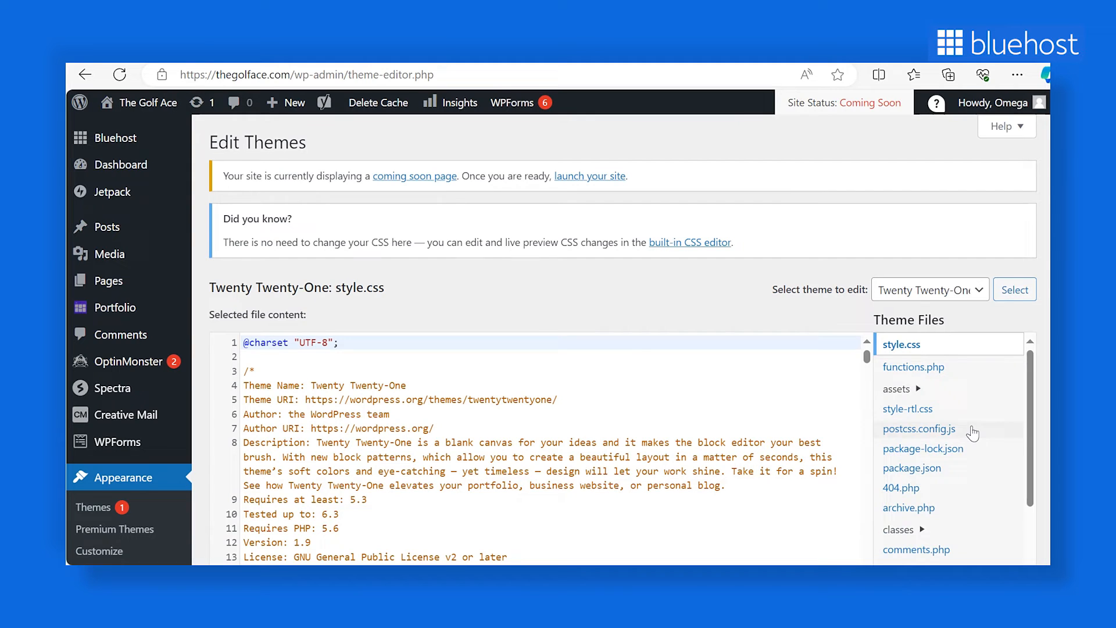
scroll(down, 3)
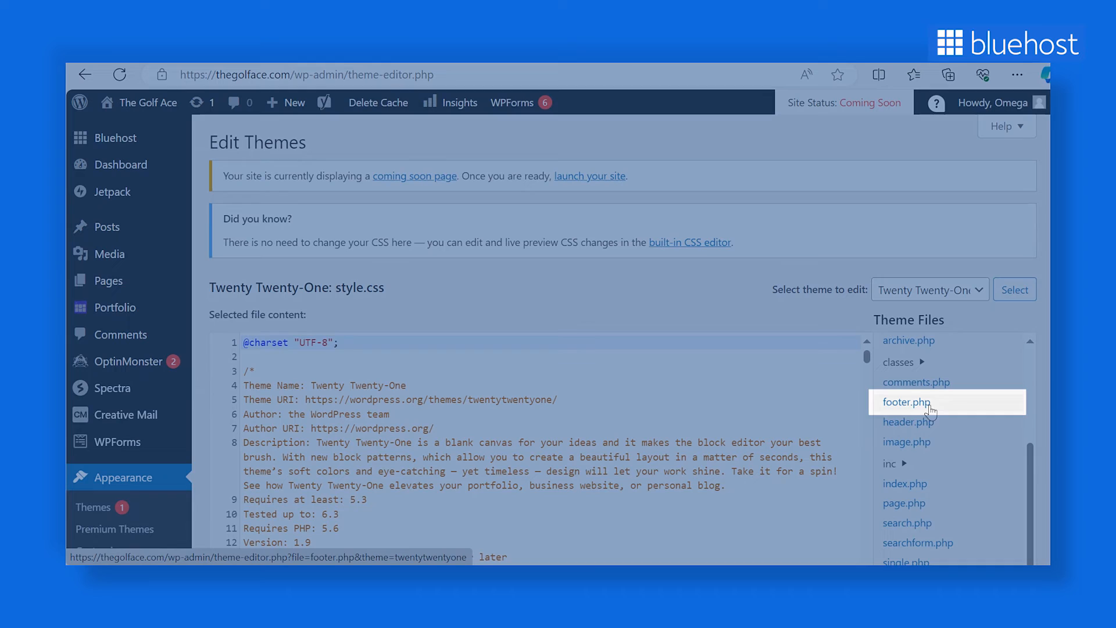
click(906, 402)
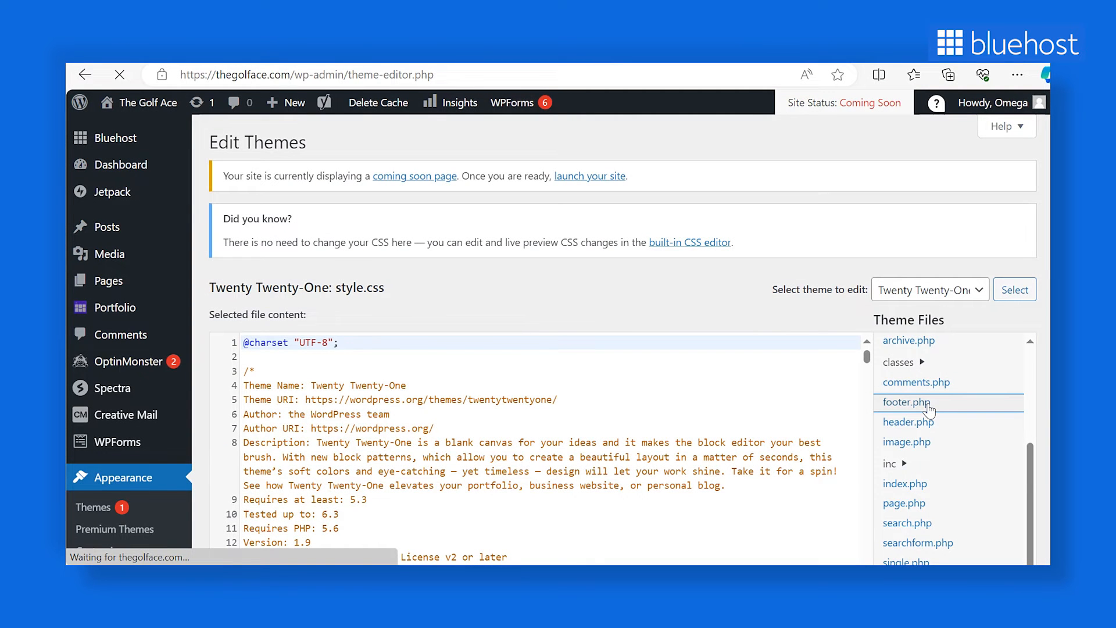
click(906, 402)
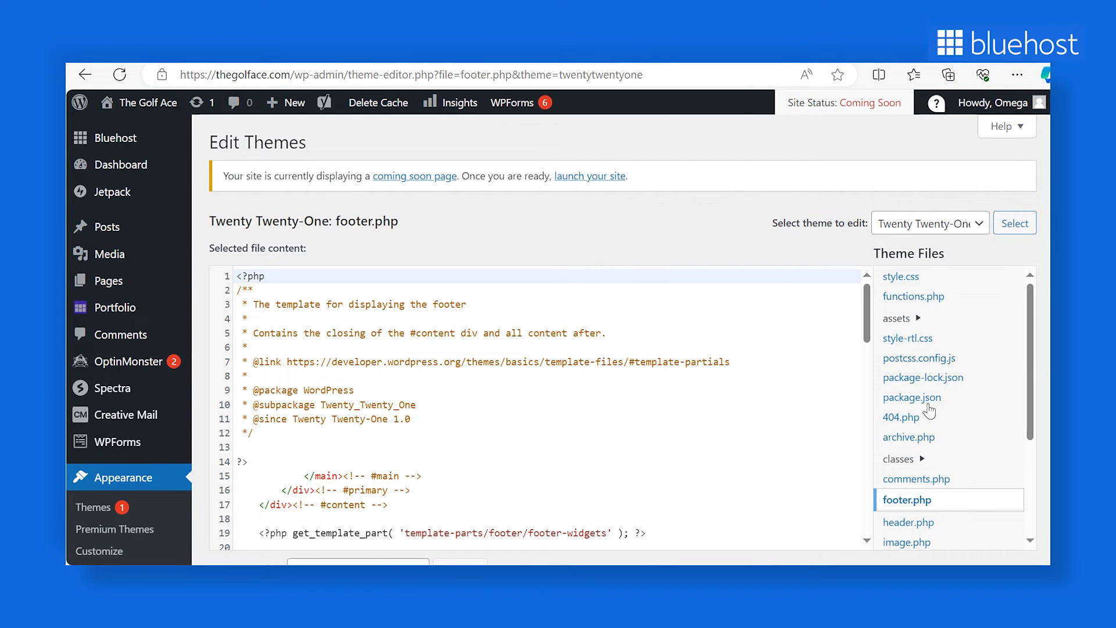
click(929, 223)
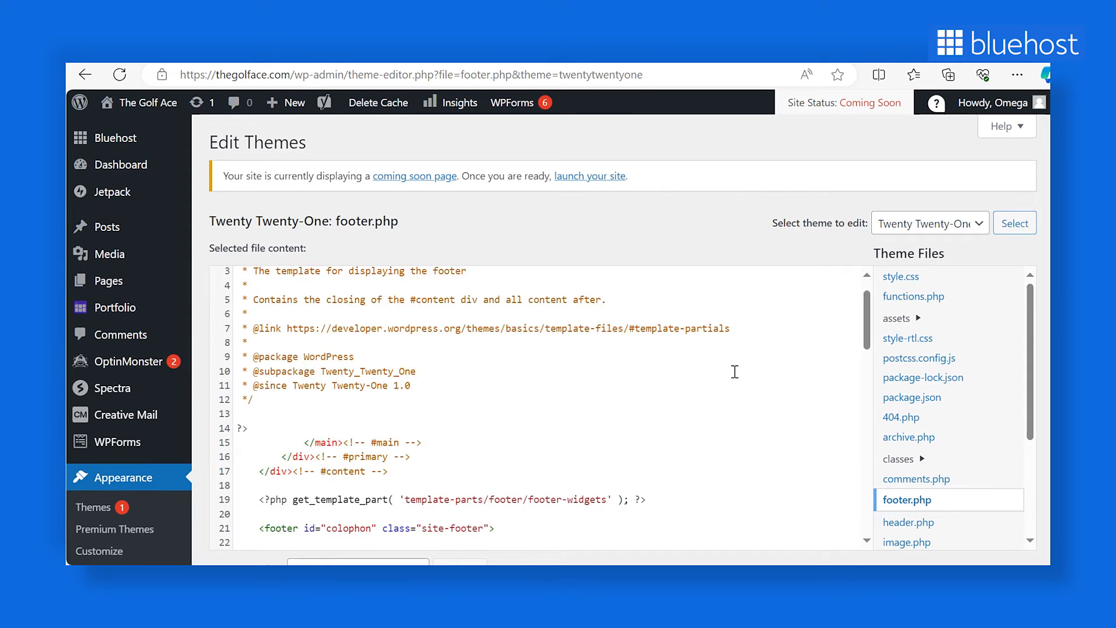
scroll(down, 3)
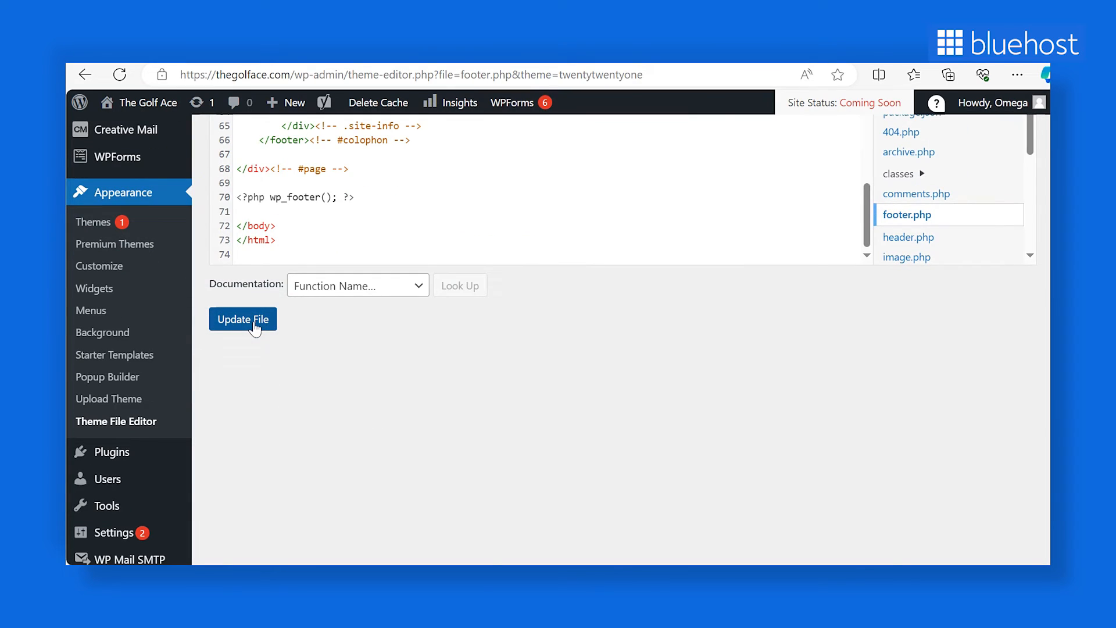
click(242, 319)
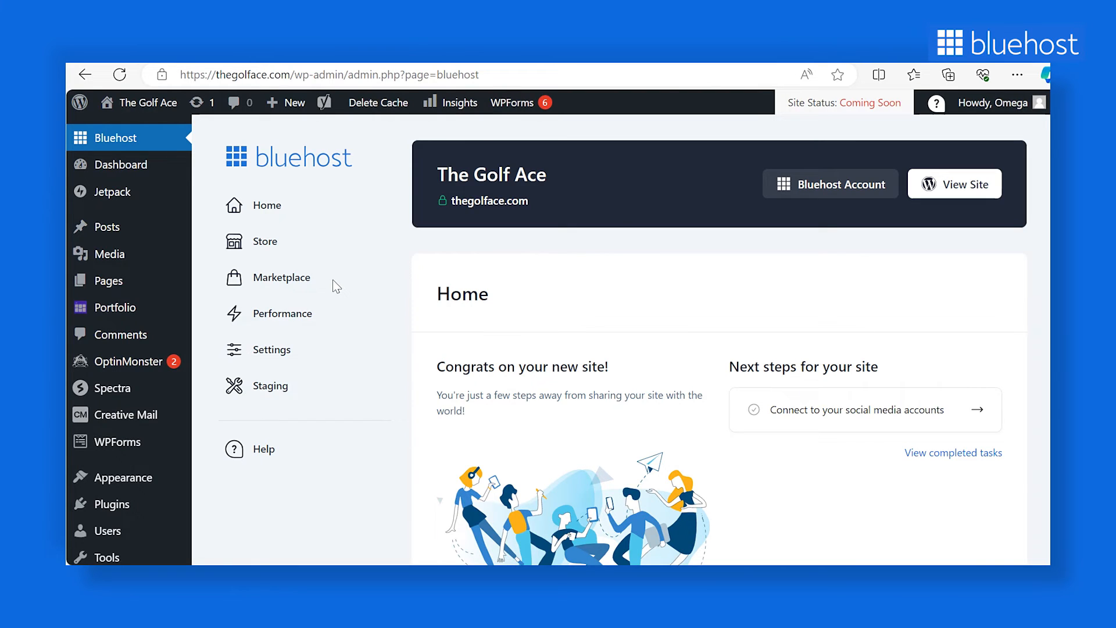
mouse_move(135, 478)
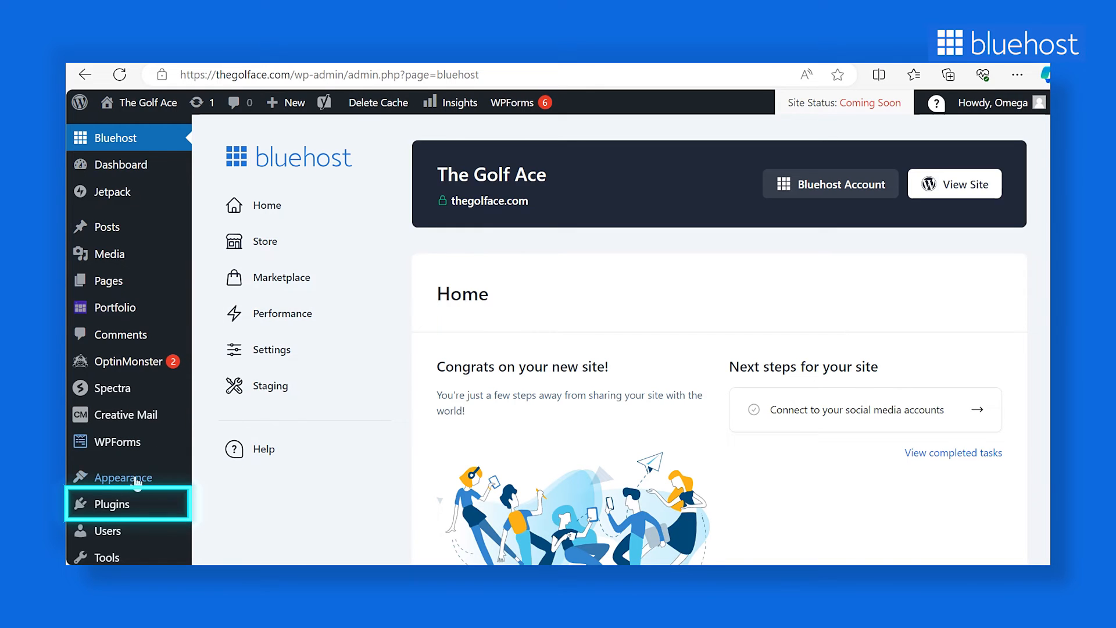
Install and activate Remove Footer Credit from Plugins > Add New, then visit the site.
click(227, 475)
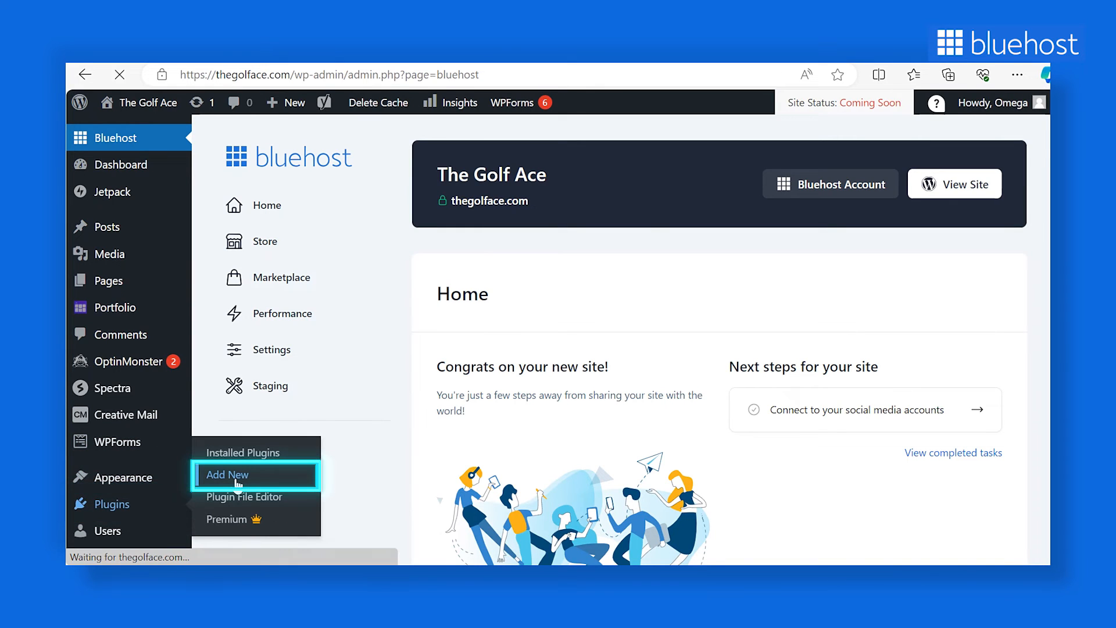
click(228, 474)
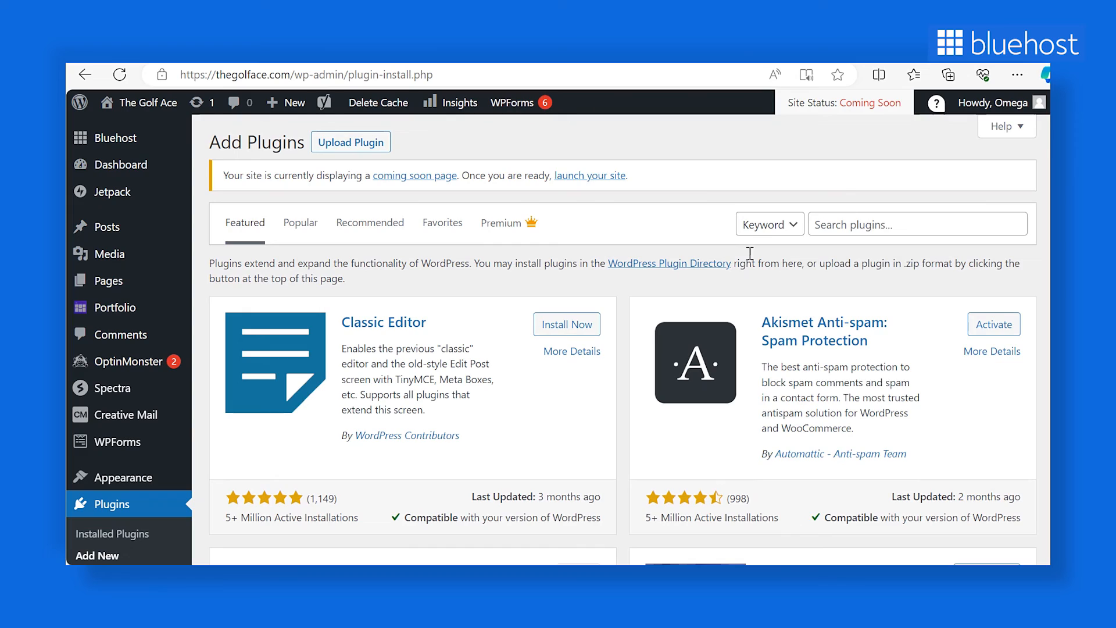
text(Remove Footer Credit)
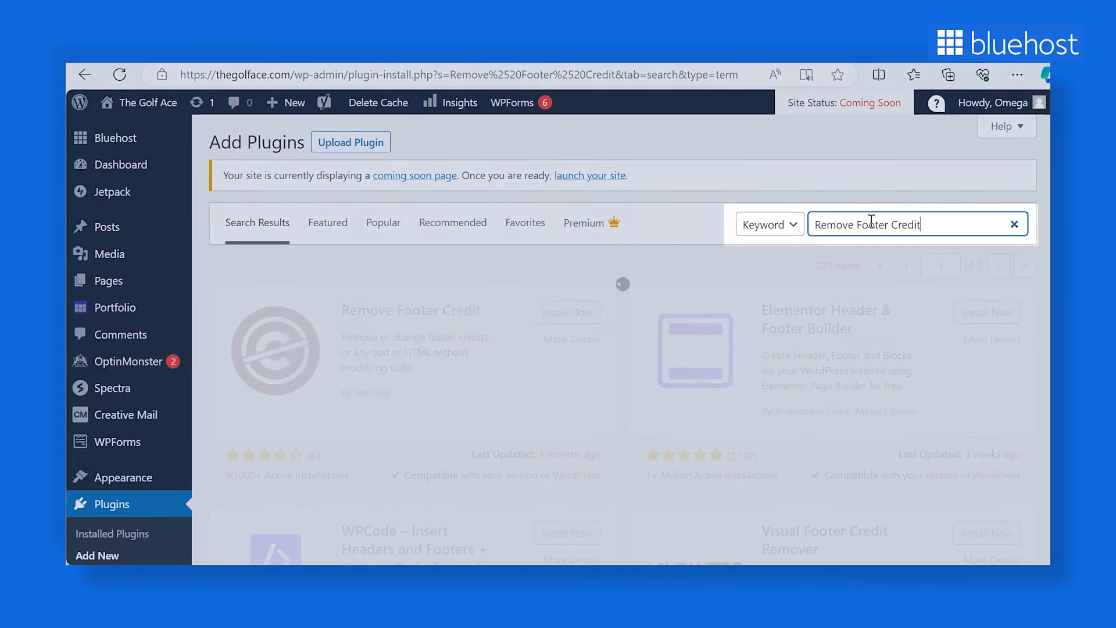
click(567, 312)
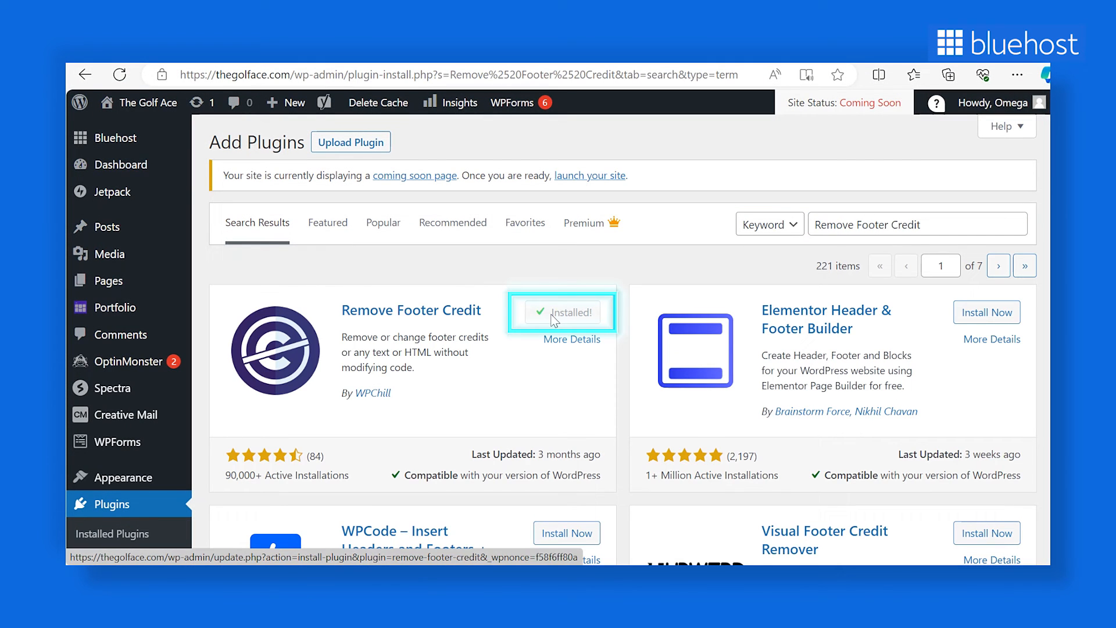
click(567, 313)
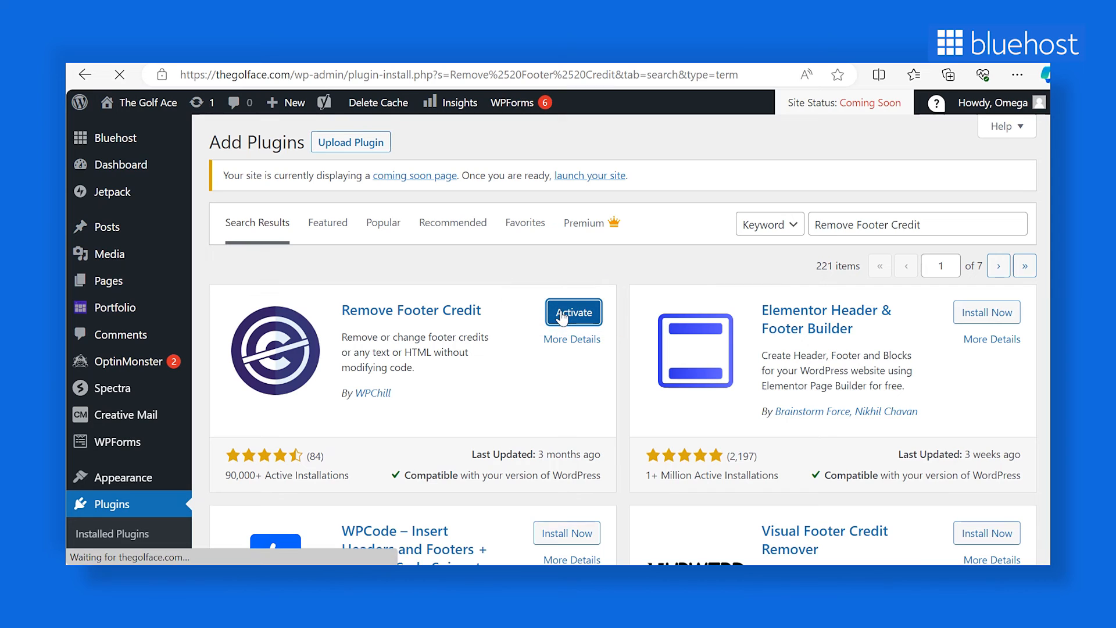
click(573, 312)
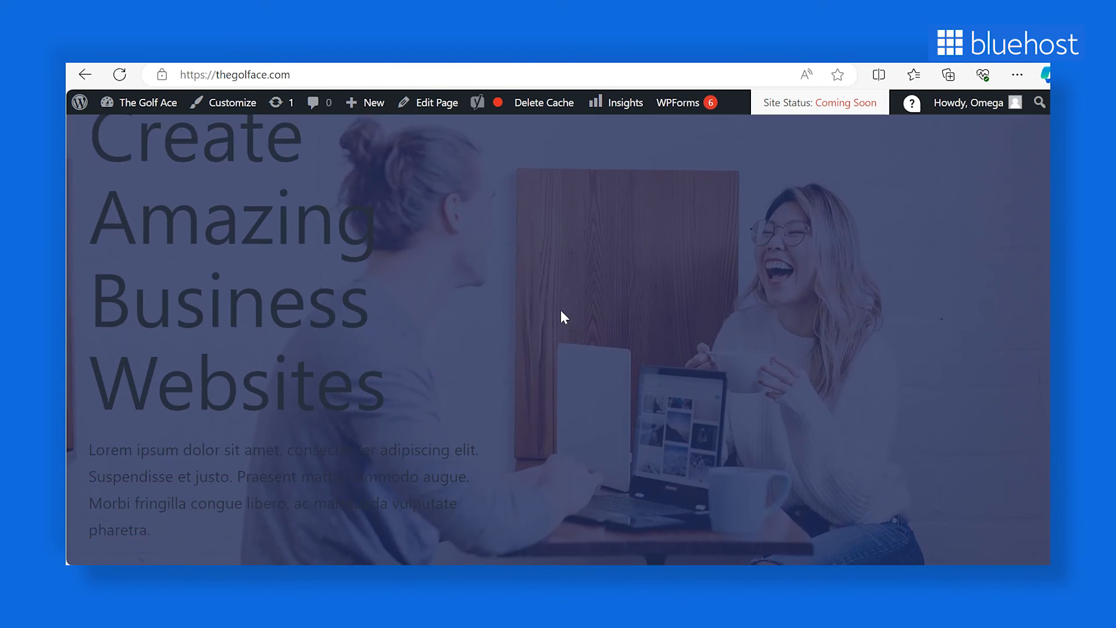
Inspect the footer in DevTools and locate the 'Proudly powered by WordPress' anchor element.
scroll(down, 3)
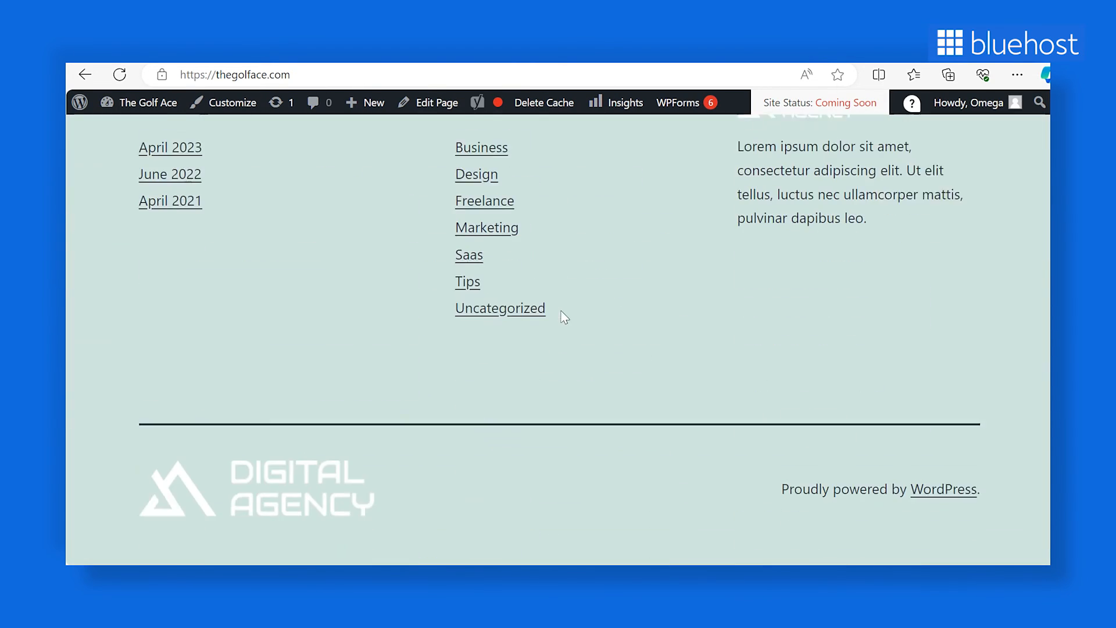
right_click(563, 316)
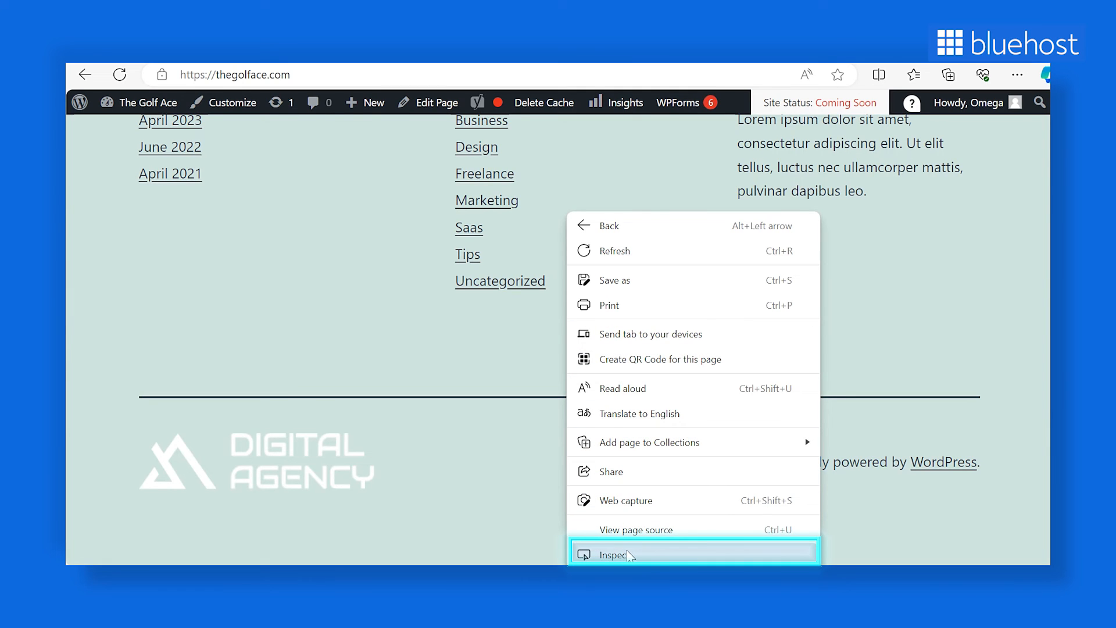
click(615, 555)
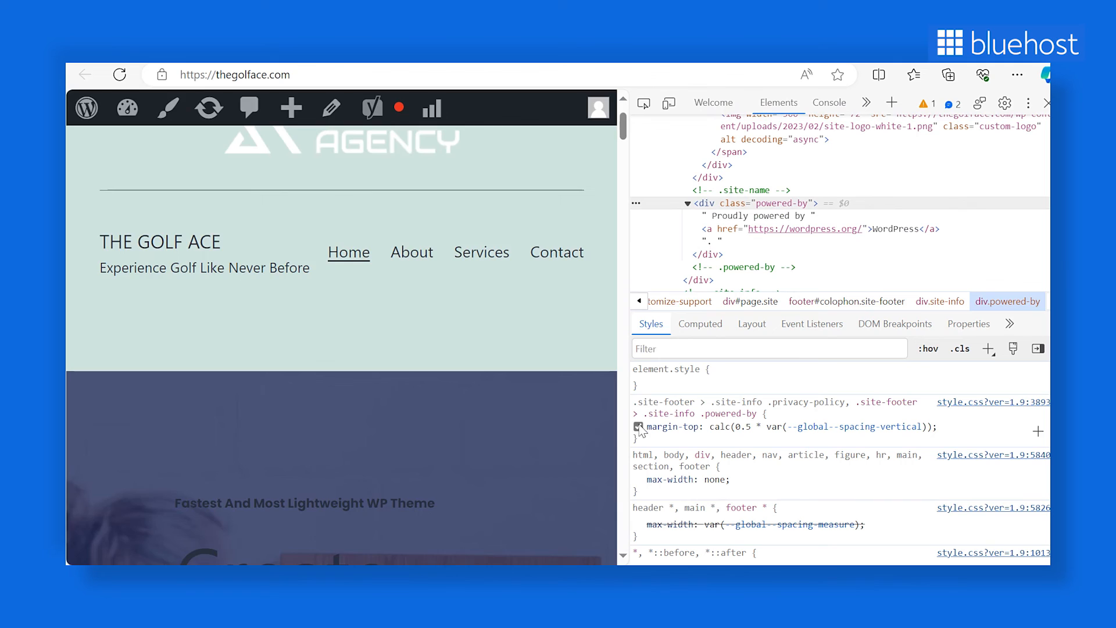
mouse_move(814, 228)
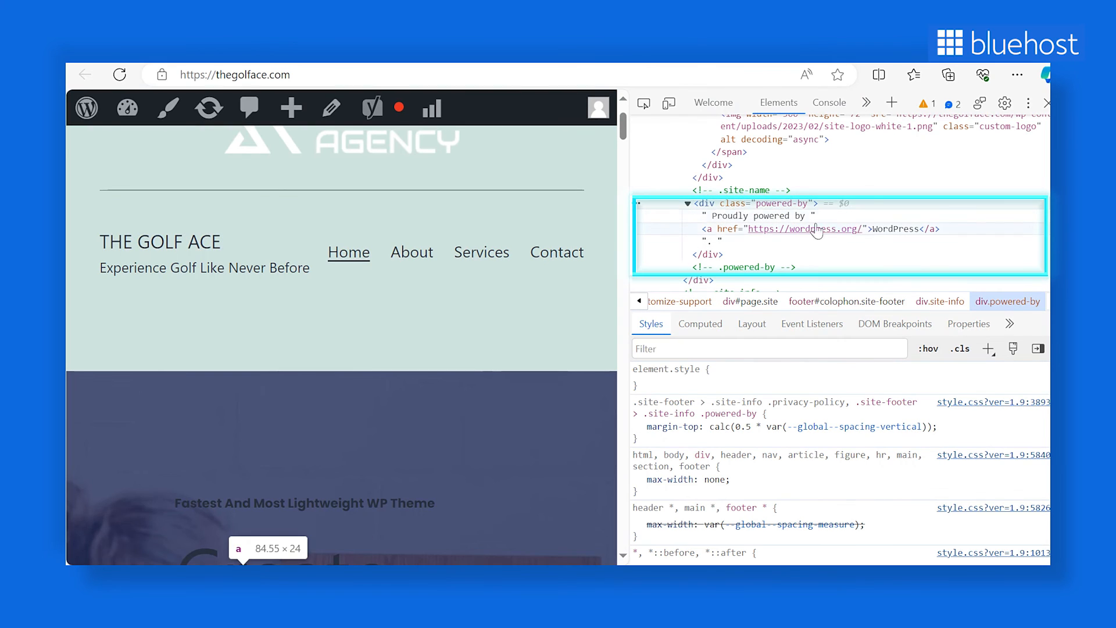
right_click(803, 228)
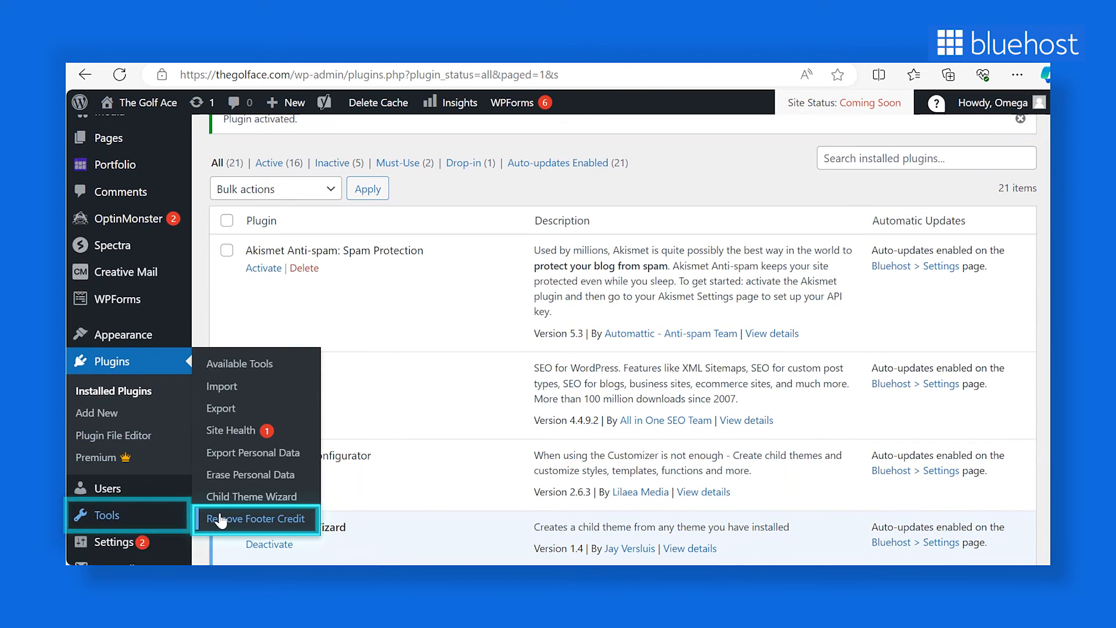
Set Remove Footer Credit to strip the WordPress.org link, show 'N/A', and save.
click(258, 518)
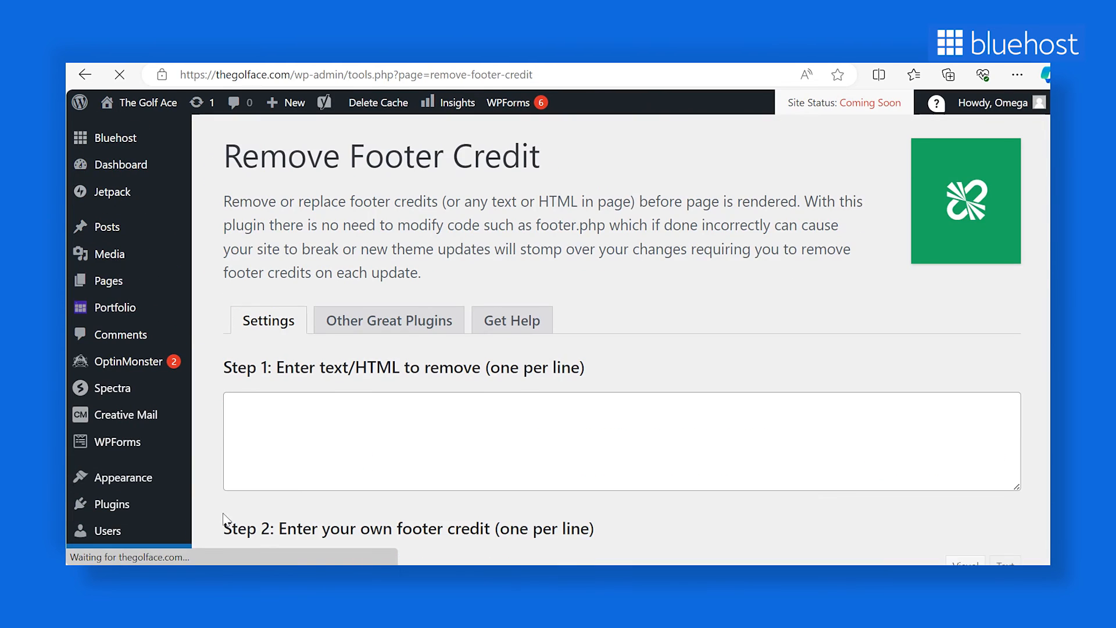
text(<a href="https://wordpress.org/">WordPress</a>)
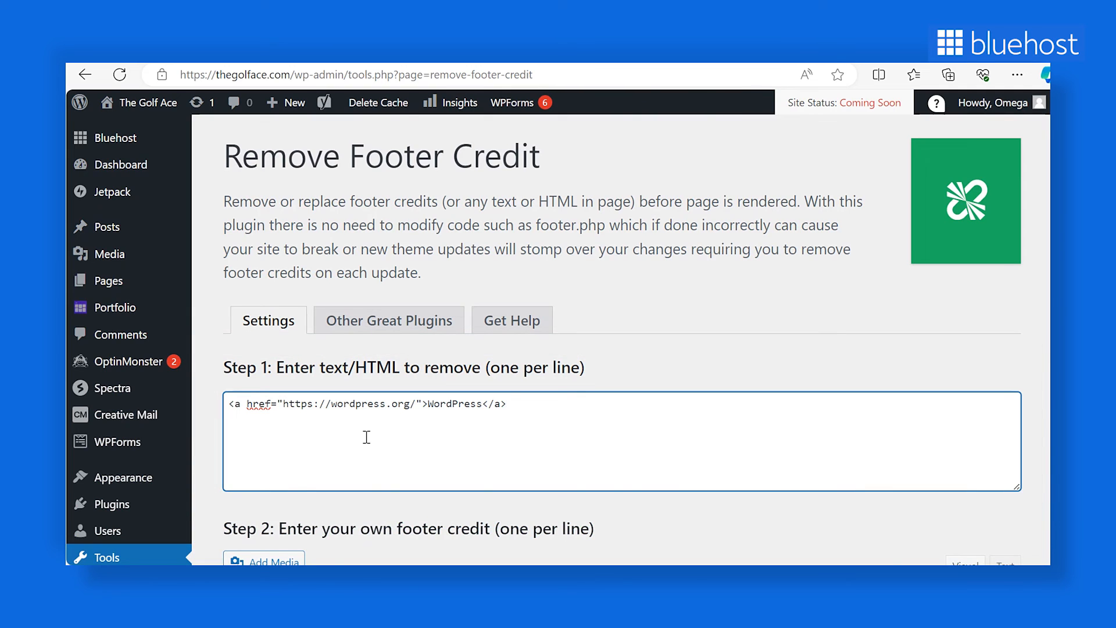
scroll(down, 3)
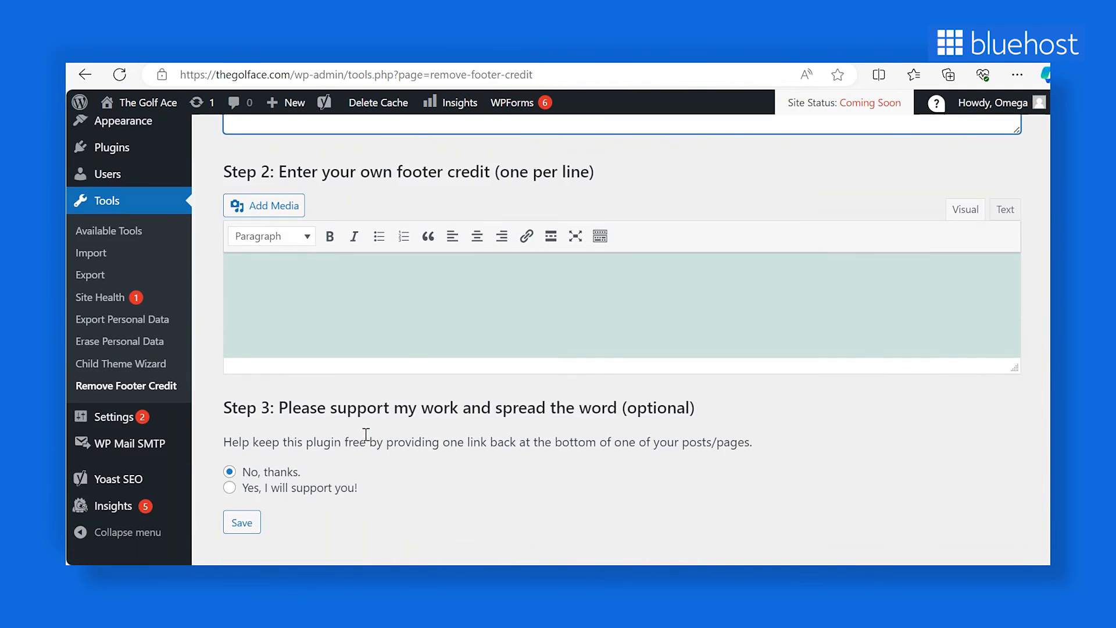
click(344, 299)
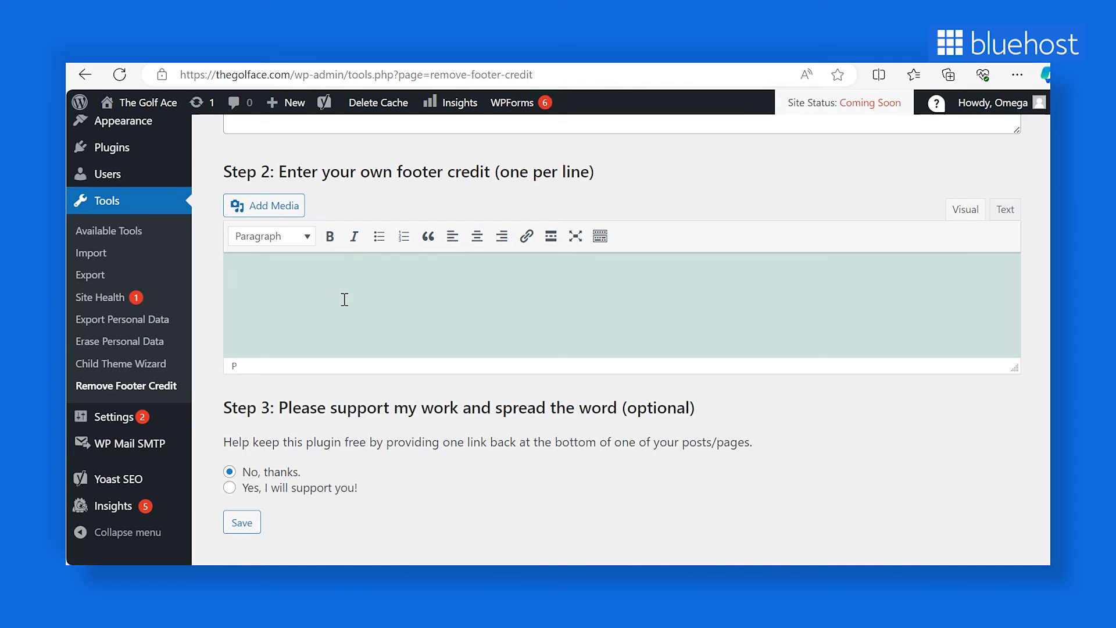
text(N/A)
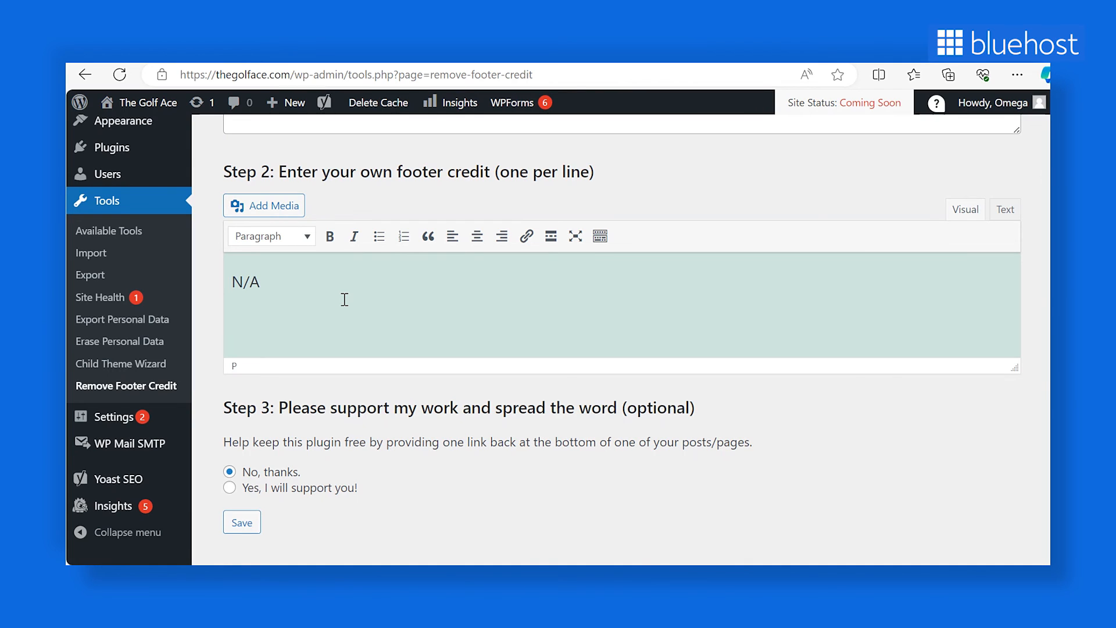
click(243, 502)
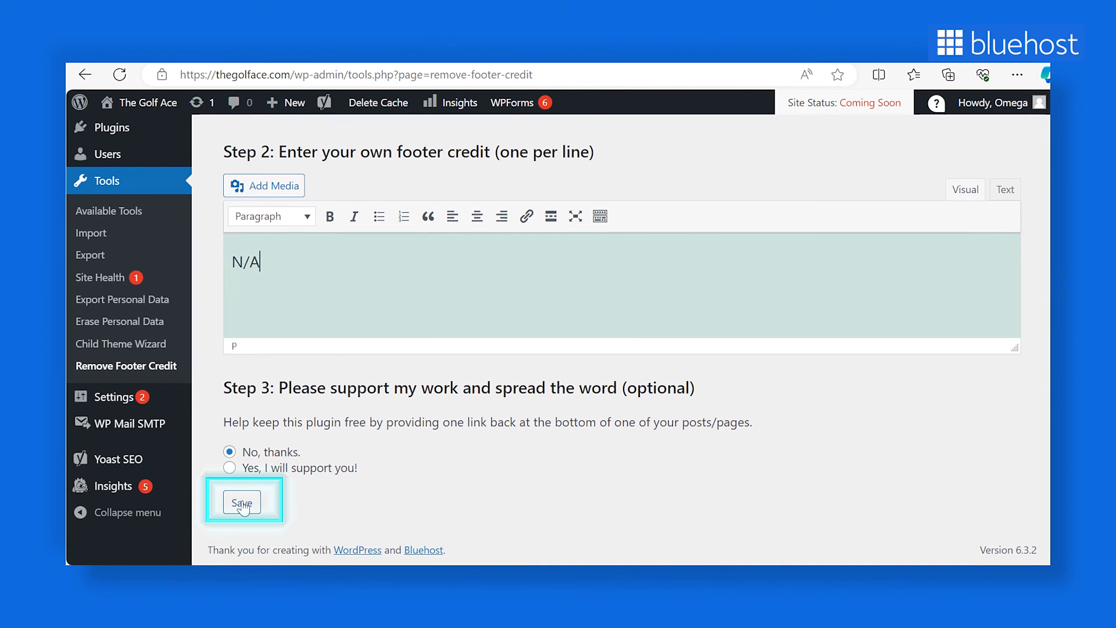
click(242, 502)
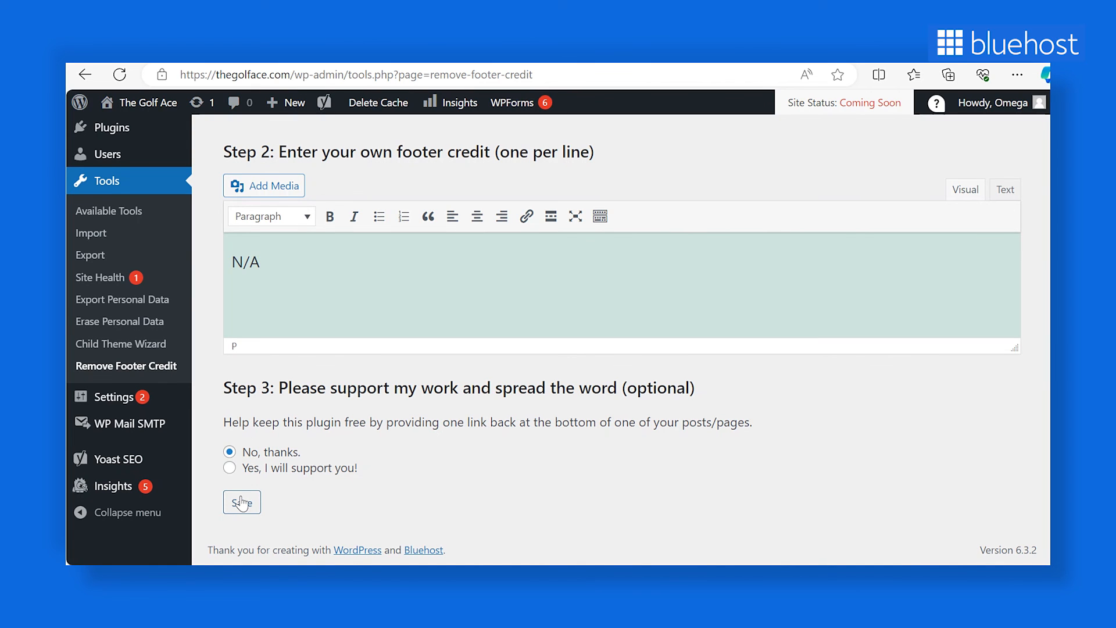
click(266, 262)
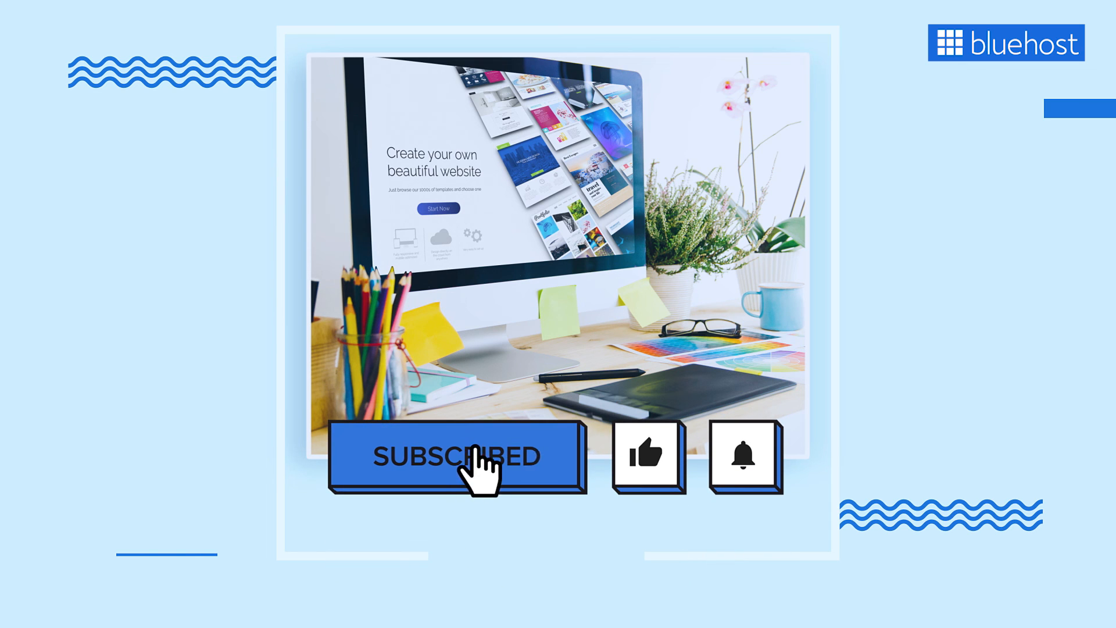
click(742, 458)
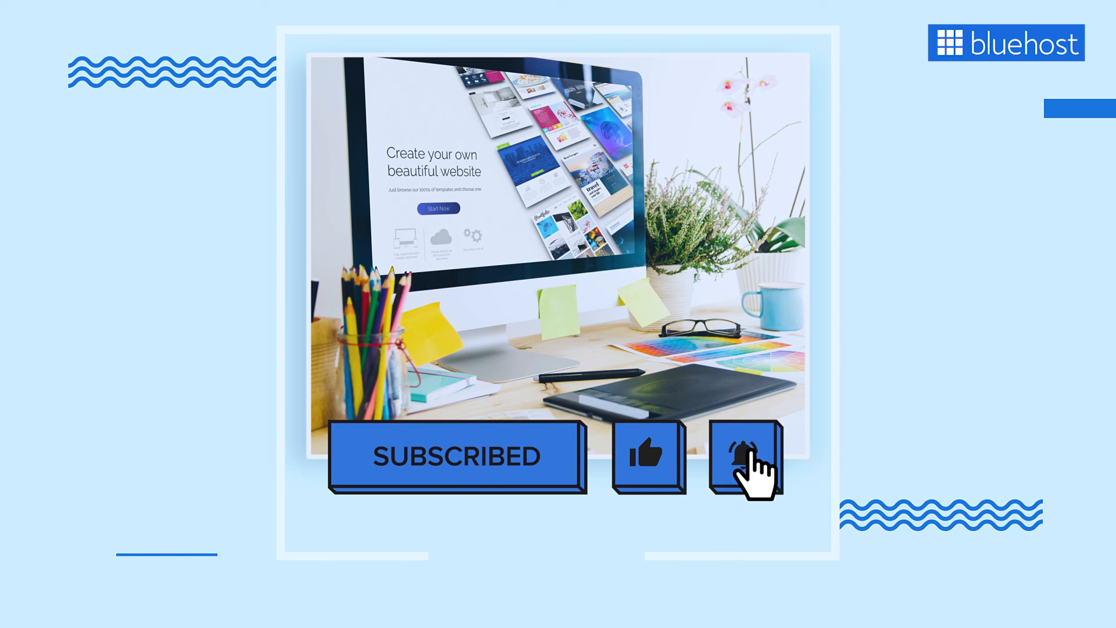